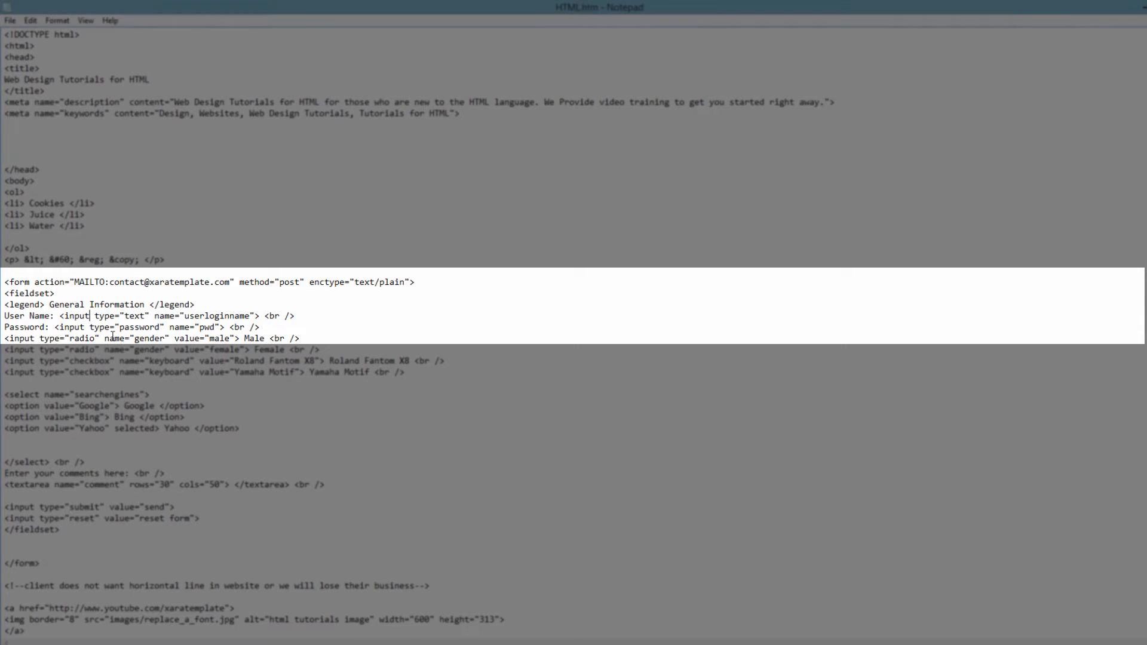
- Add the 'required' attribute to the User Name <input> tag and save the HTML file
type("r")
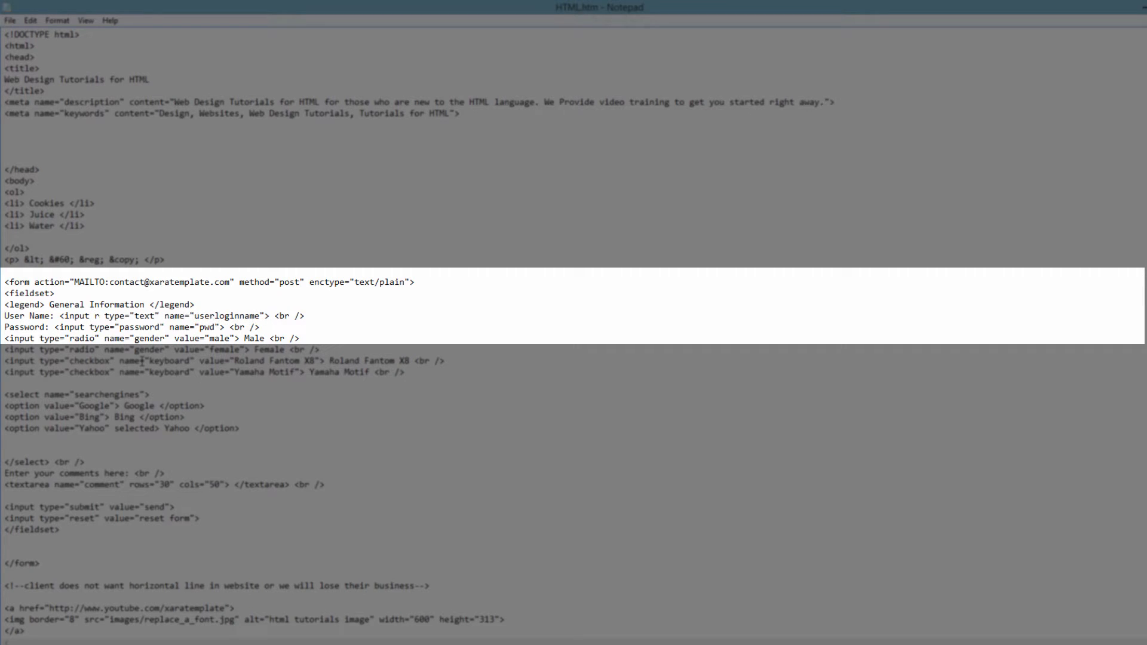
type("equired")
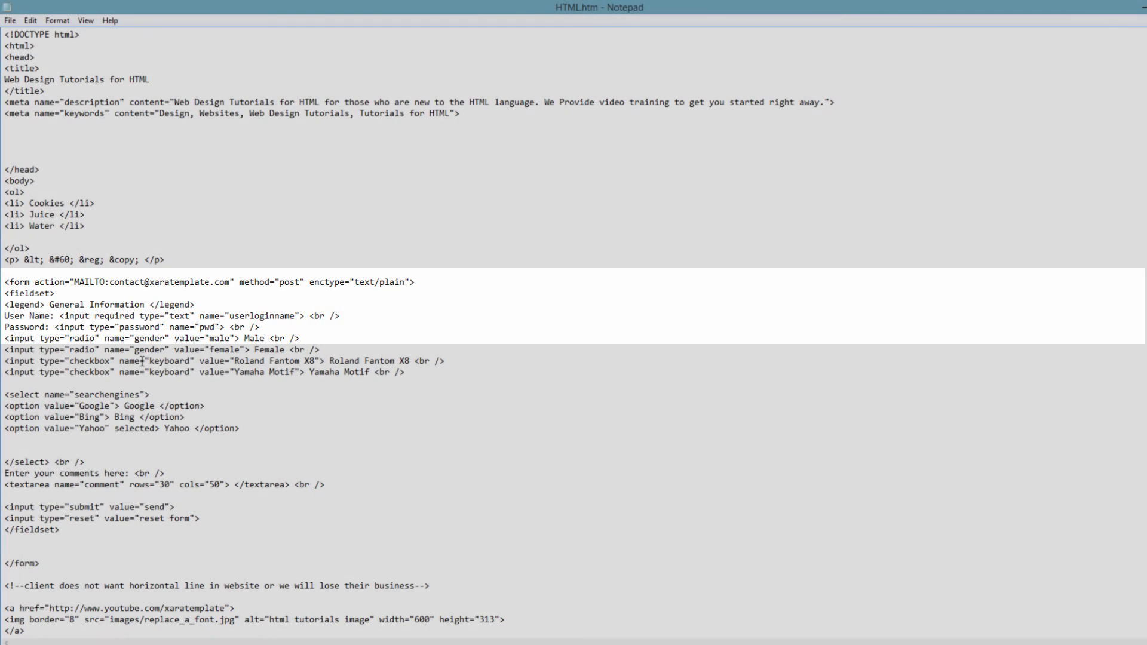
key("ctrl+s")
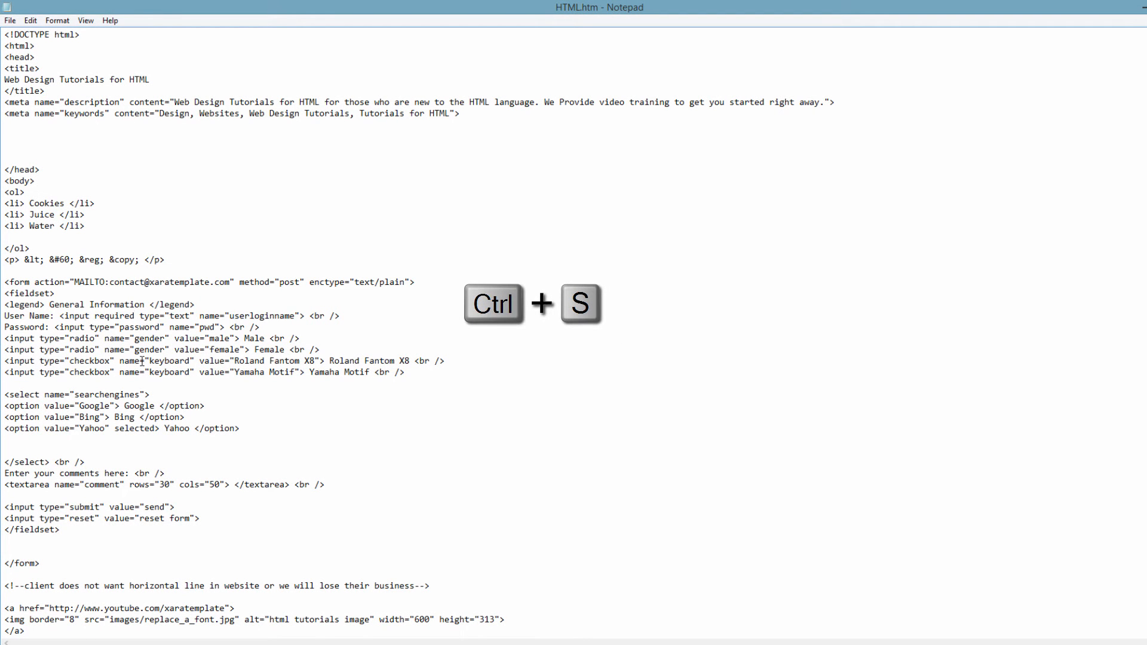
key("ctrl+s")
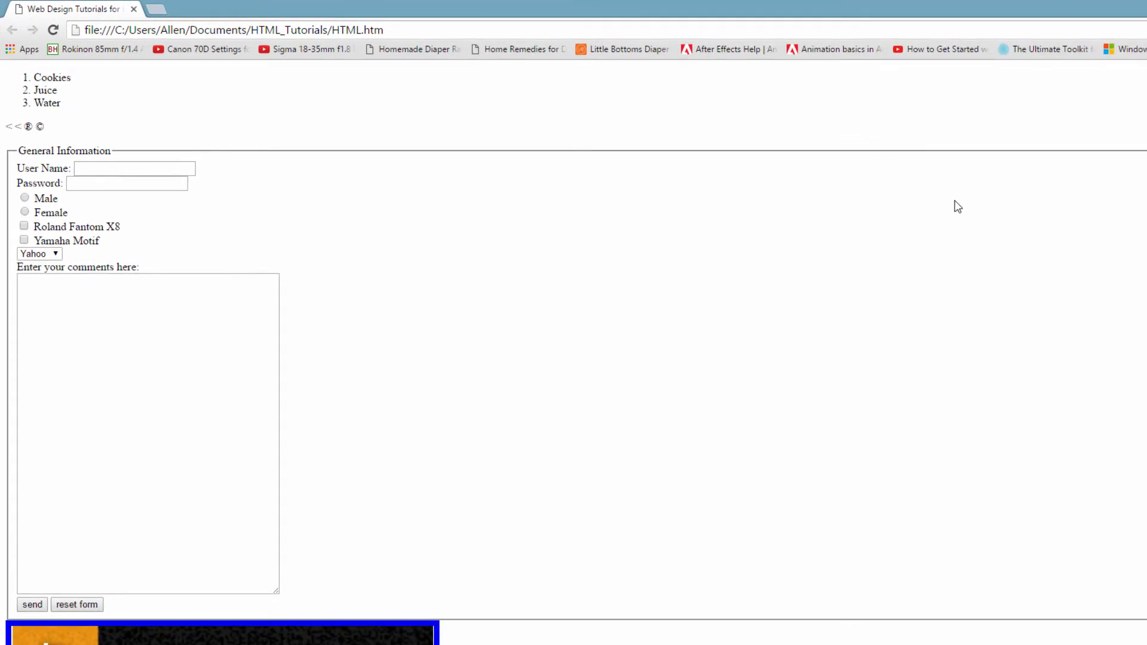
- Fill Password, choose Male, and send with User Name blank to get 'Please fill out this field'
left_click(131, 184)
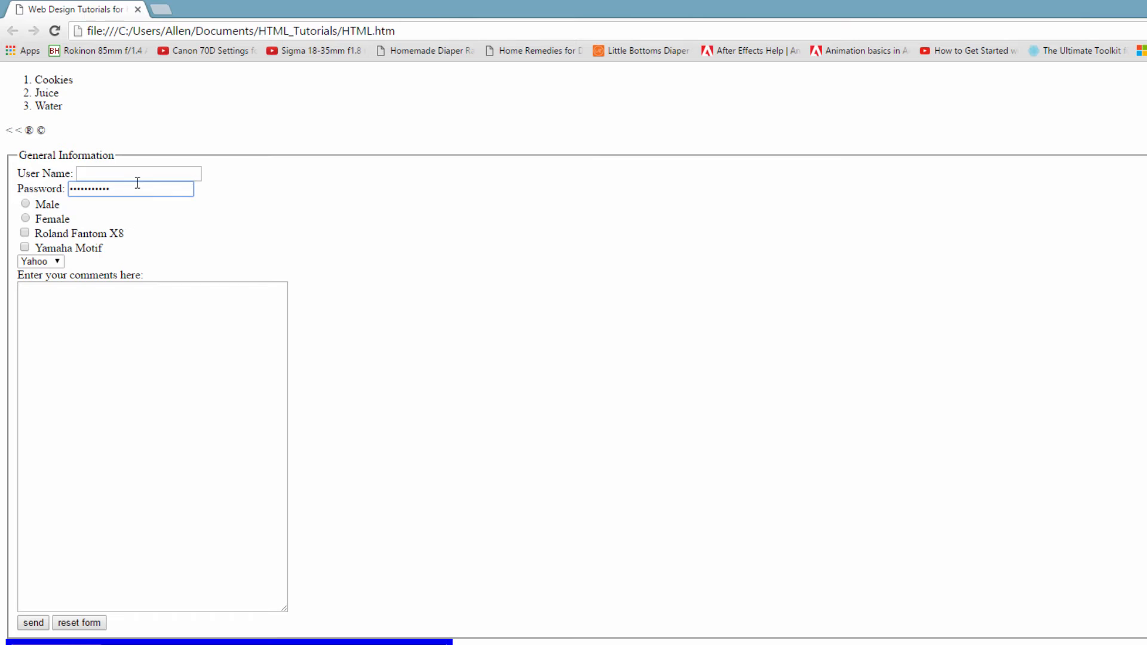
left_click(25, 203)
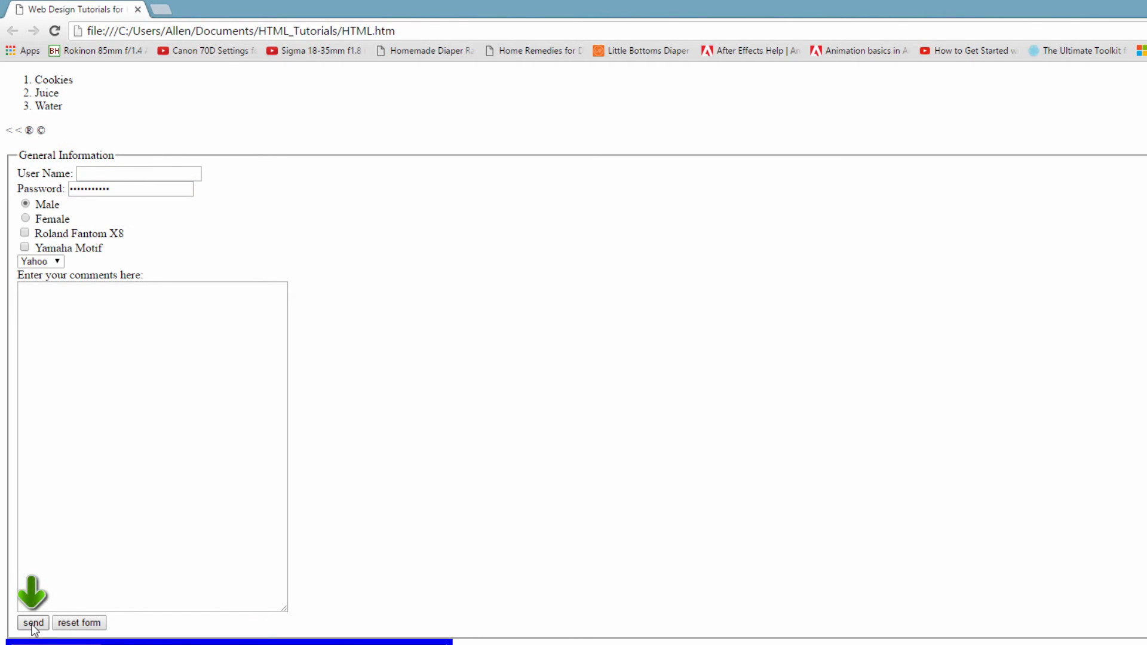
left_click(32, 622)
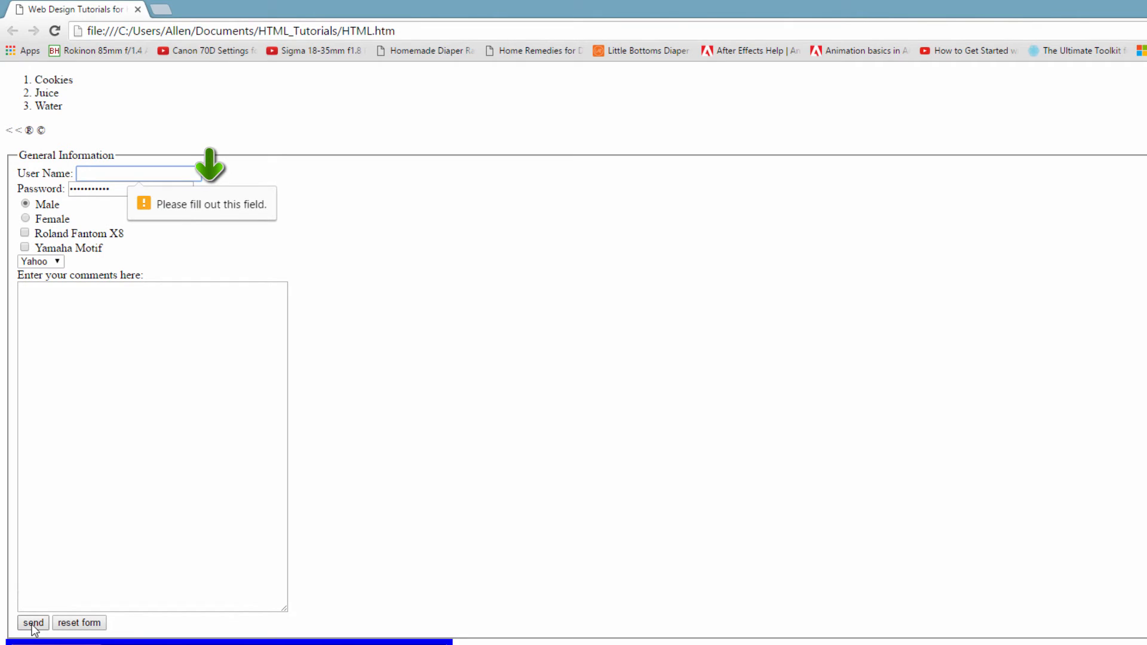